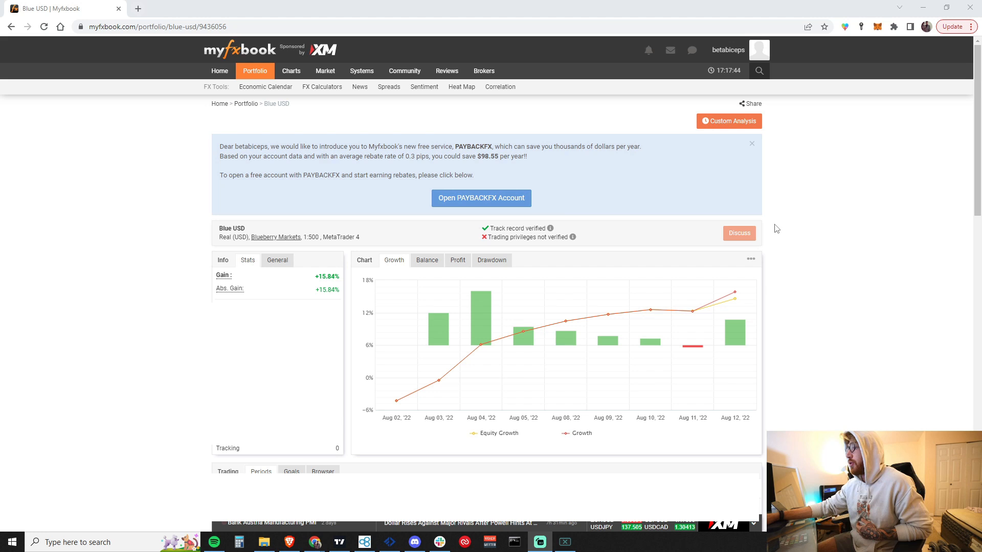
{"action": "mouse_move", "coordinate": [564, 321]}
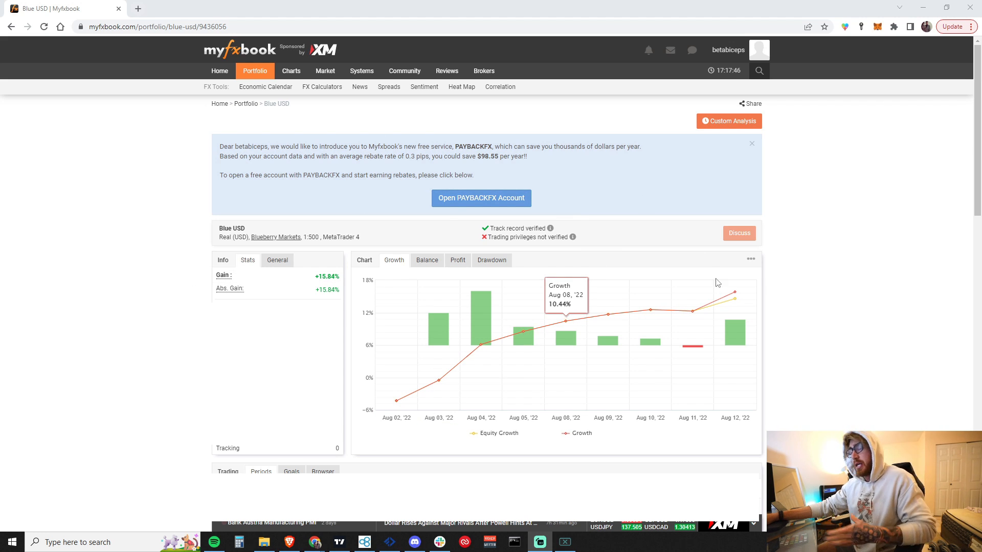
{"action": "mouse_move", "coordinate": [462, 335]}
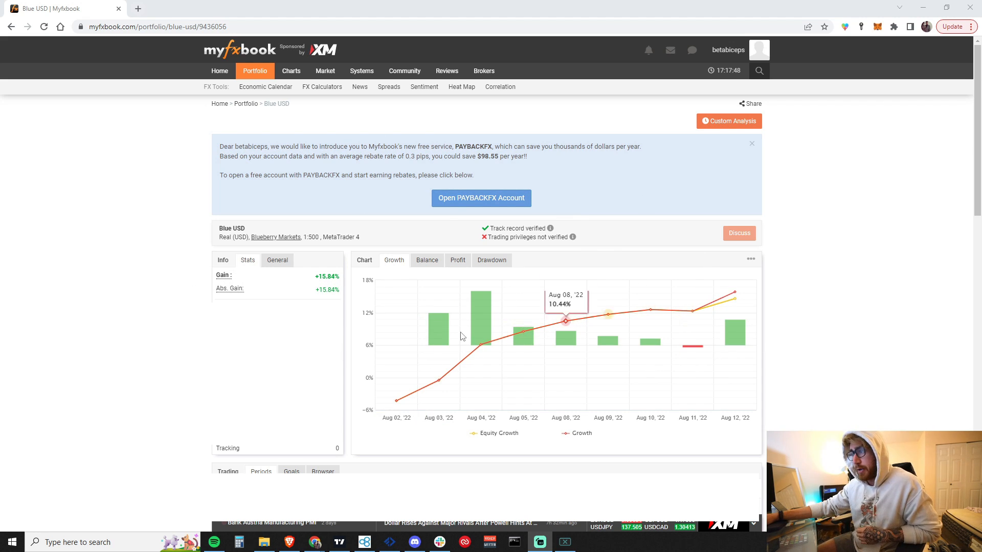
{"action": "mouse_move", "coordinate": [734, 306]}
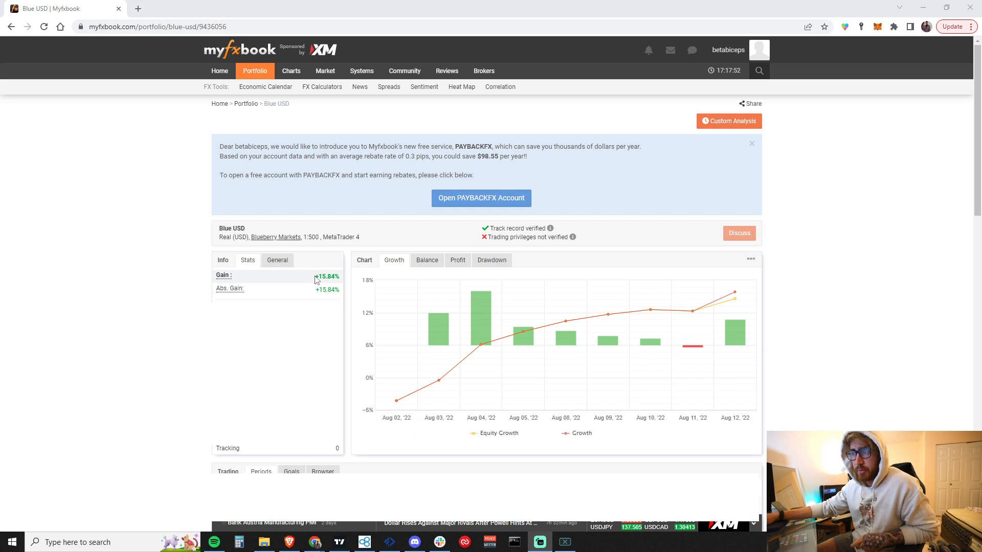
{"action": "mouse_move", "coordinate": [400, 338]}
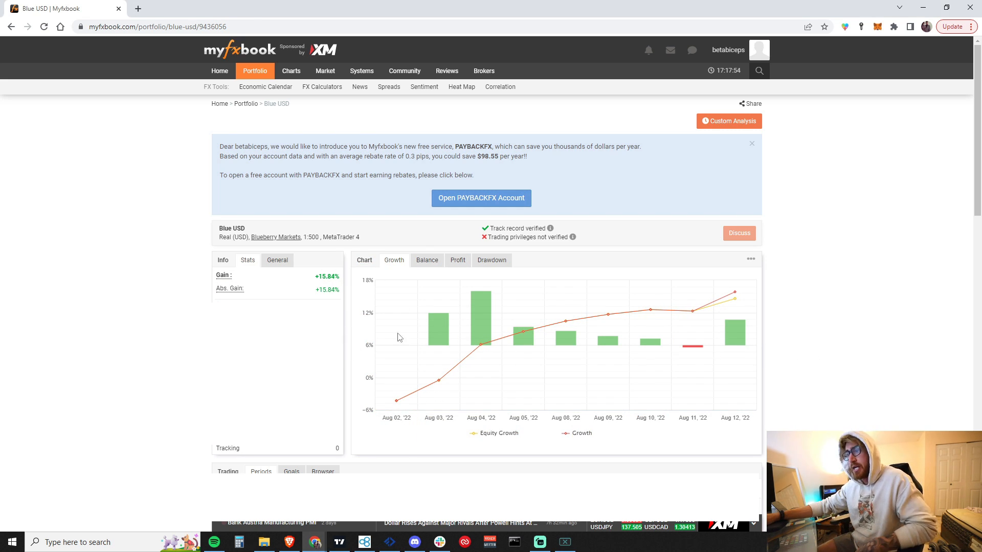
{"action": "mouse_move", "coordinate": [690, 311]}
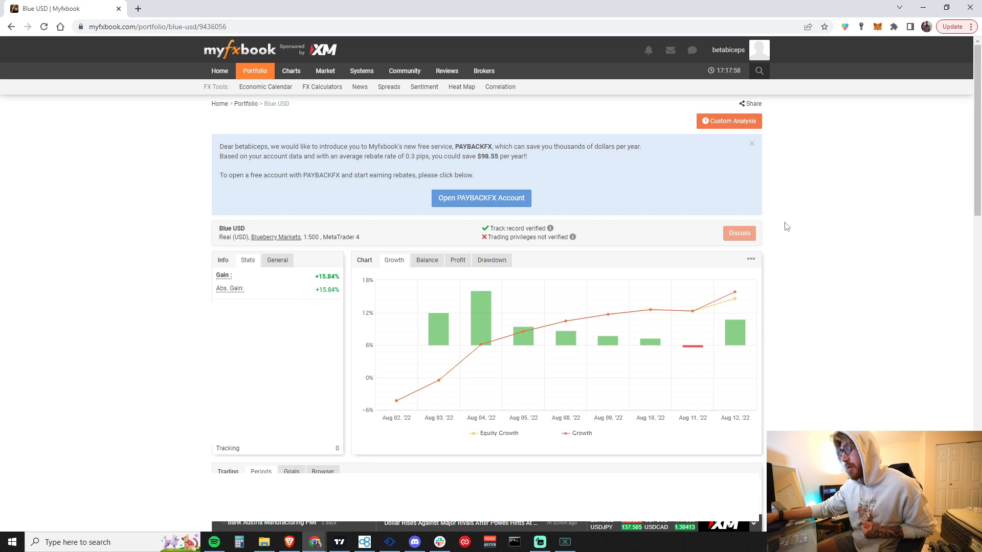
{"action": "mouse_move", "coordinate": [848, 346]}
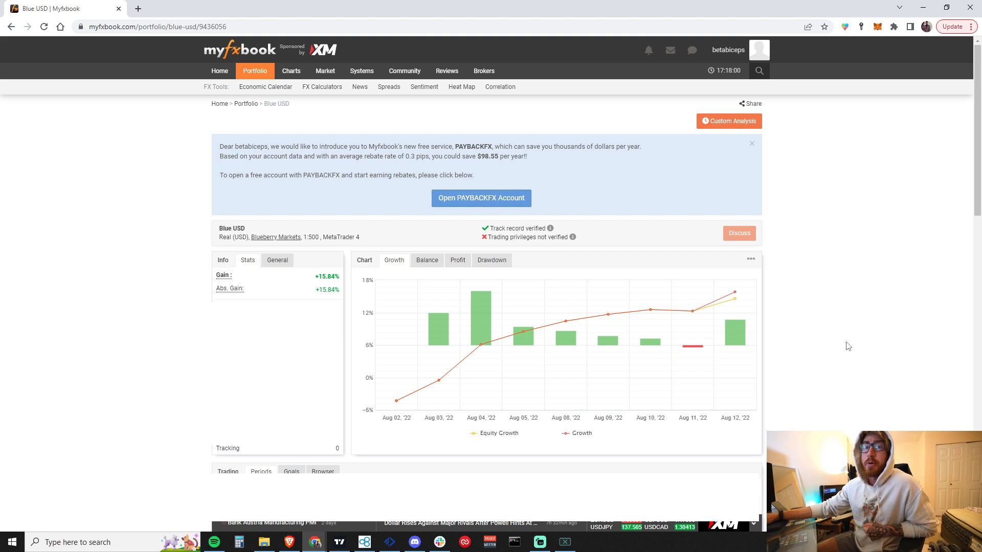
{"action": "mouse_move", "coordinate": [823, 349]}
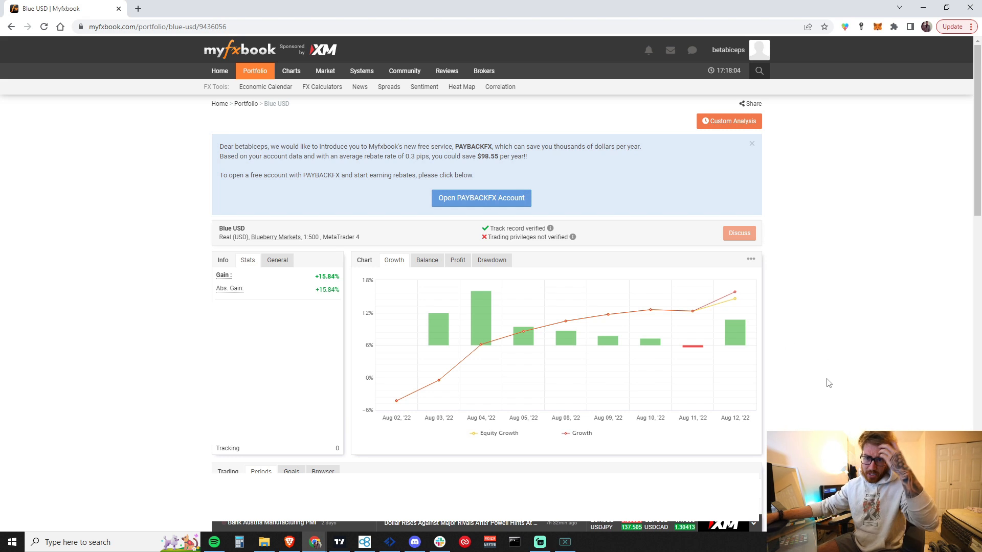
{"action": "mouse_move", "coordinate": [784, 366]}
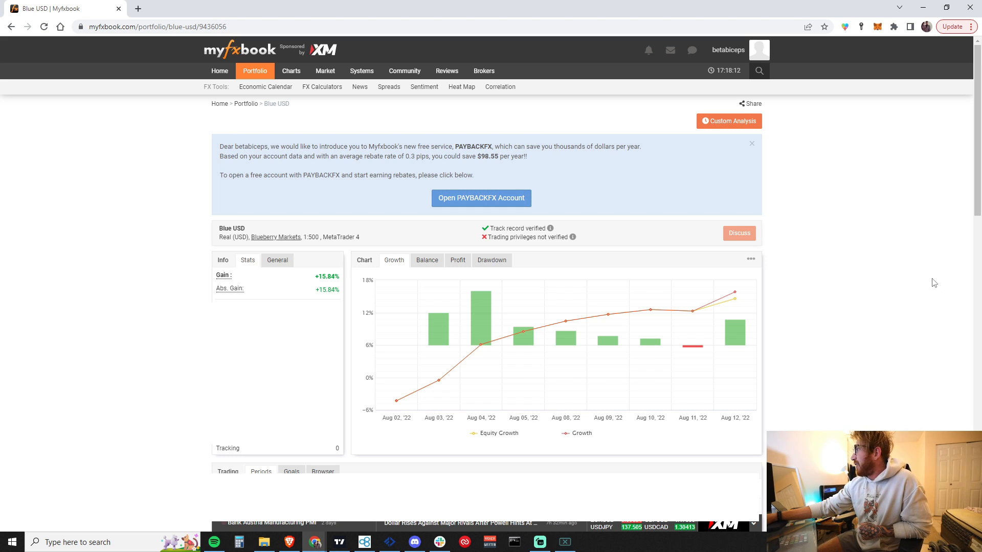
{"action": "mouse_move", "coordinate": [848, 319]}
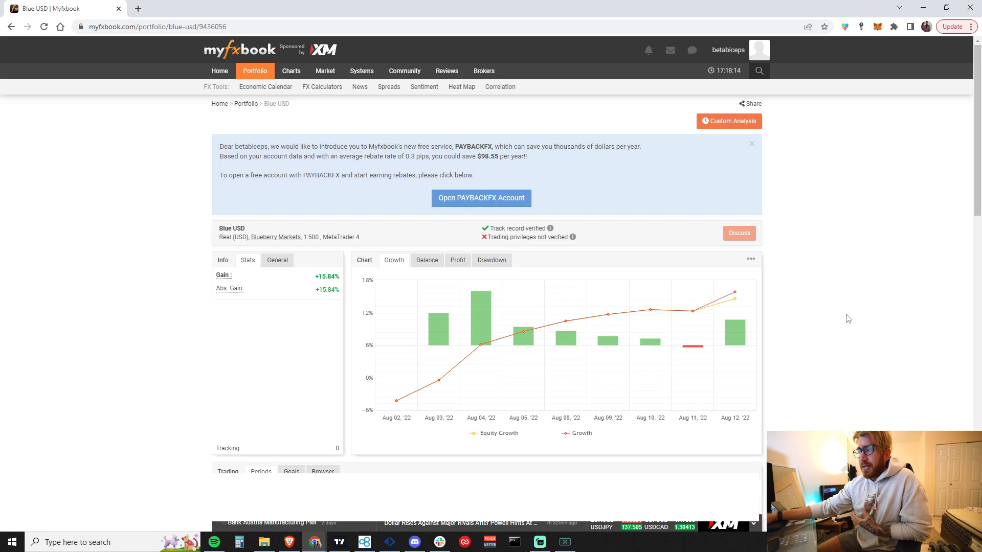
{"action": "mouse_move", "coordinate": [850, 215]}
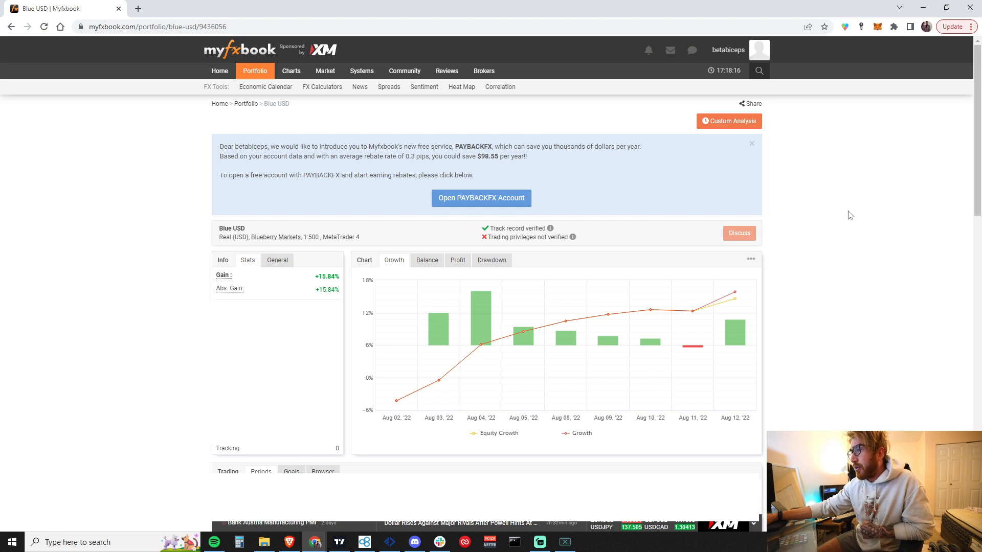
{"action": "mouse_move", "coordinate": [817, 234]}
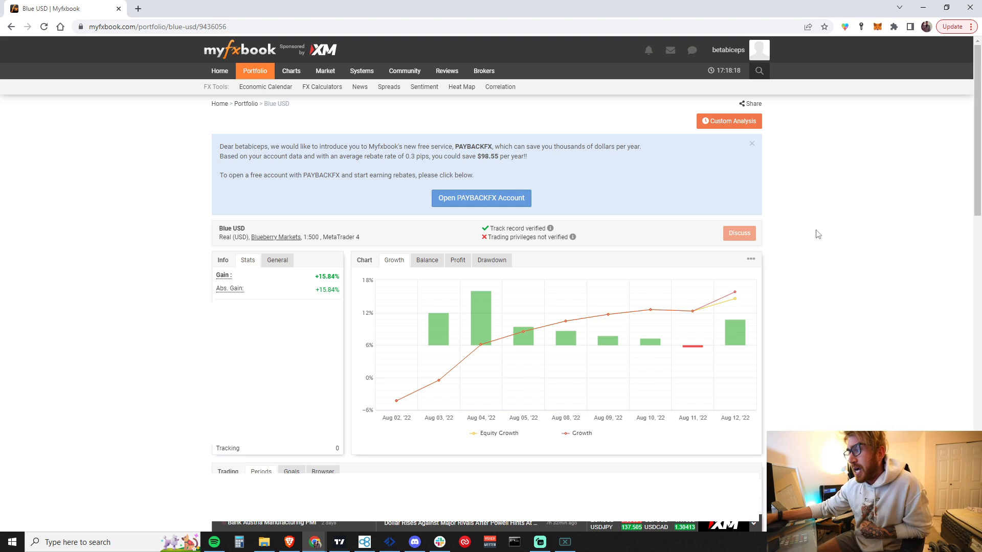
{"action": "mouse_move", "coordinate": [744, 125]}
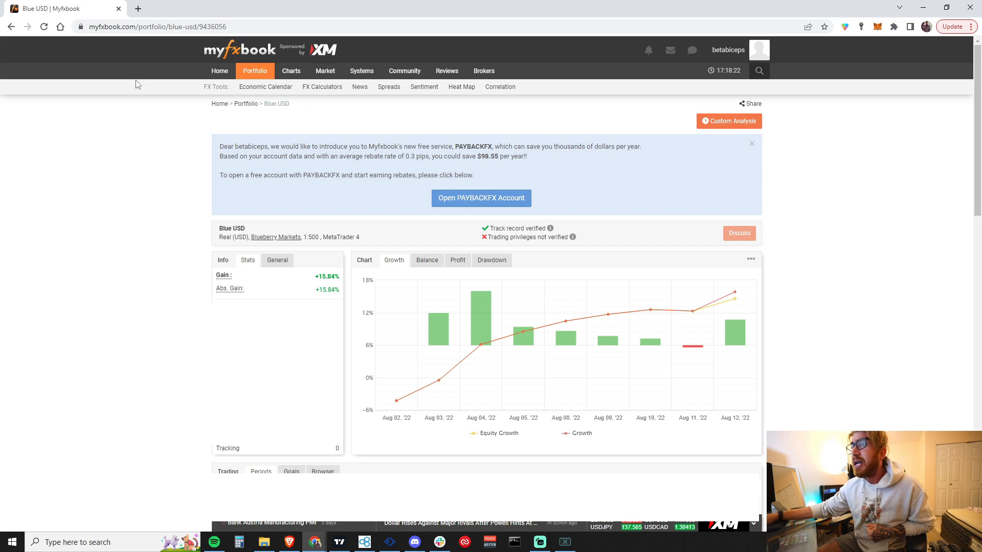
{"action": "mouse_move", "coordinate": [607, 312]}
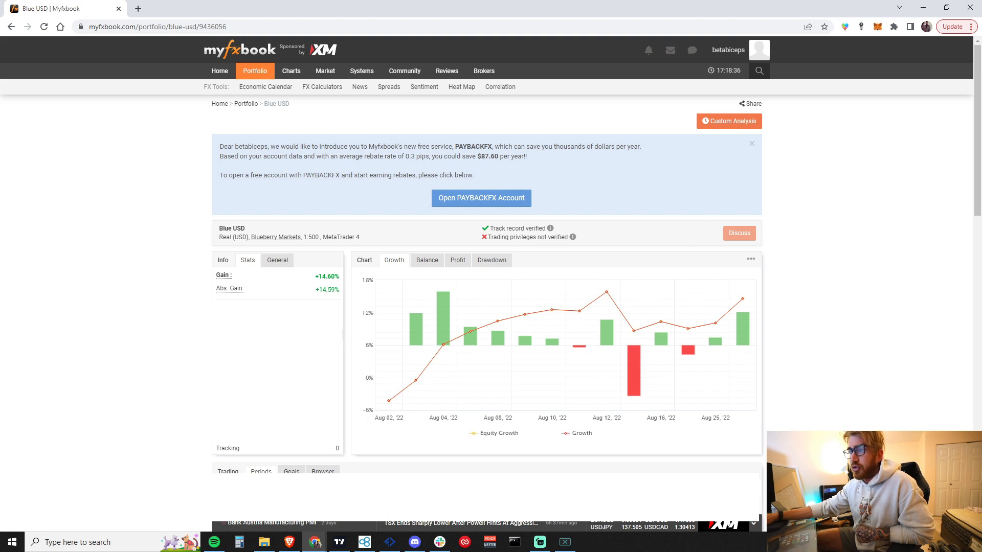
{"action": "mouse_move", "coordinate": [741, 300]}
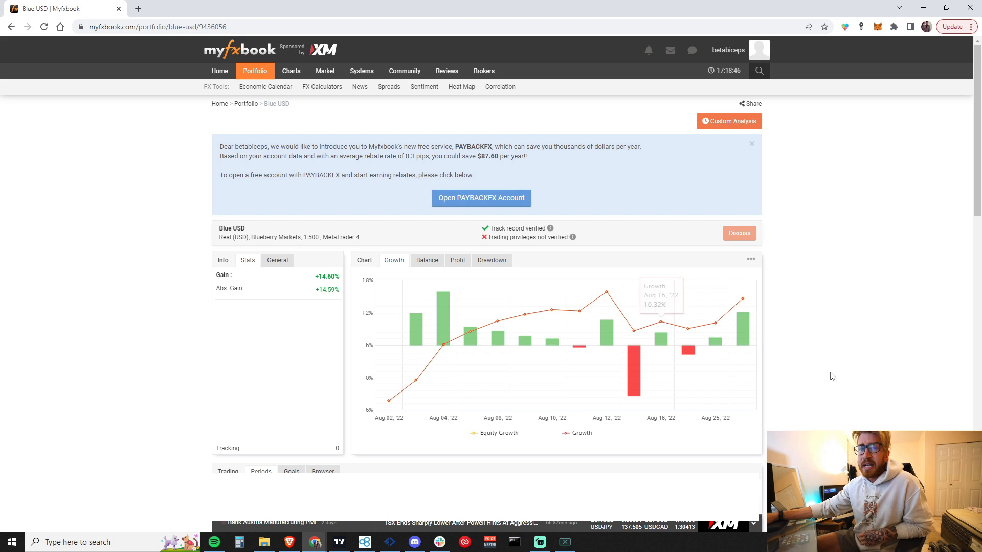
{"action": "mouse_move", "coordinate": [812, 405]}
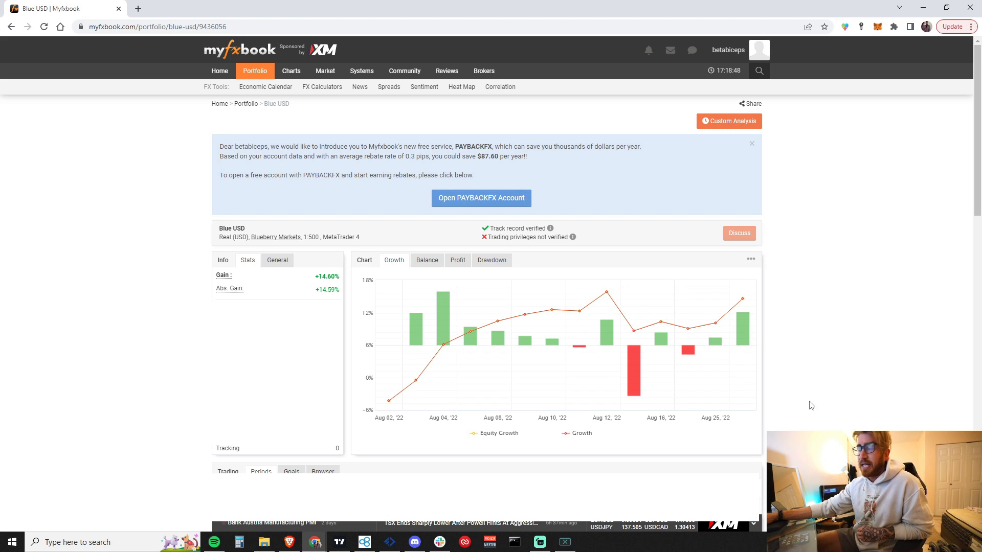
{"action": "mouse_move", "coordinate": [817, 367]}
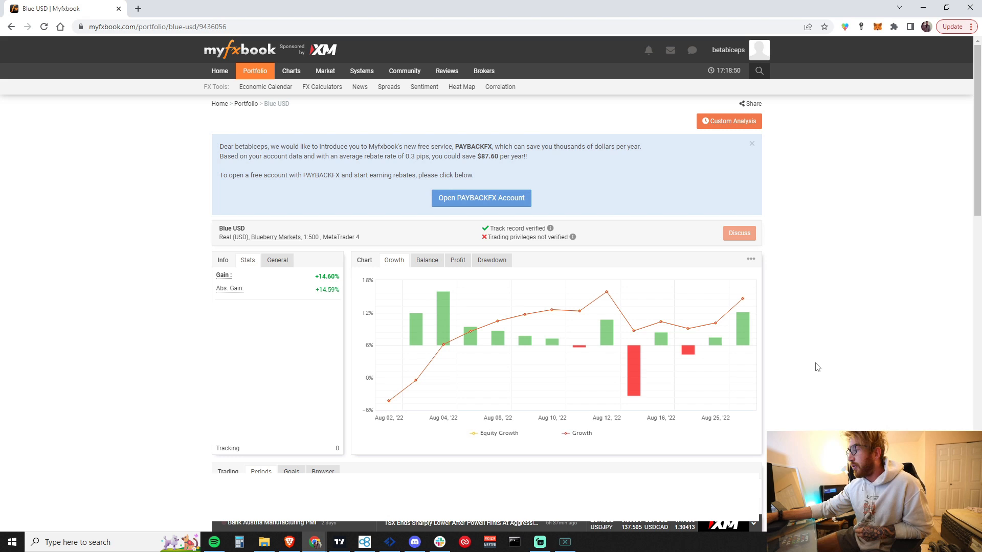
{"action": "mouse_move", "coordinate": [388, 402]}
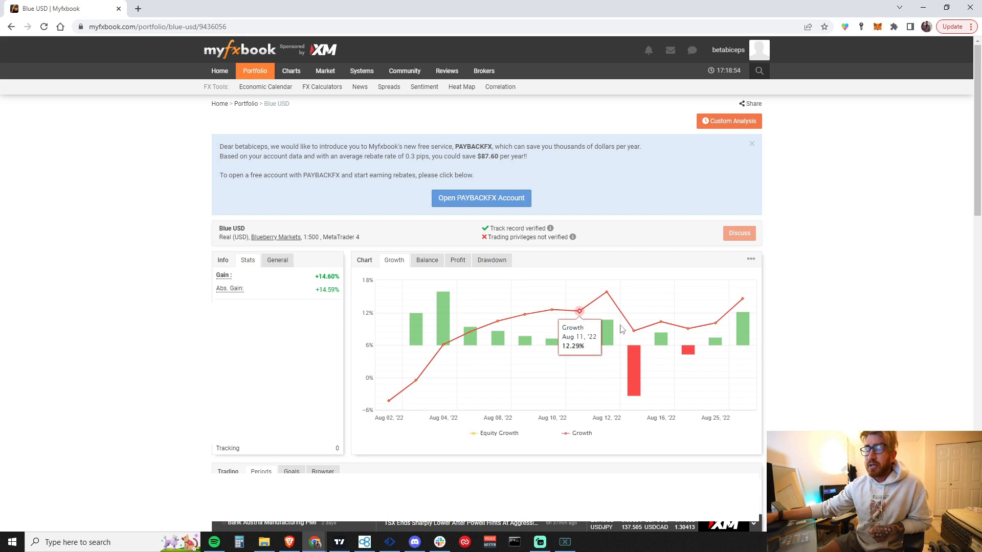
{"action": "mouse_move", "coordinate": [872, 332]}
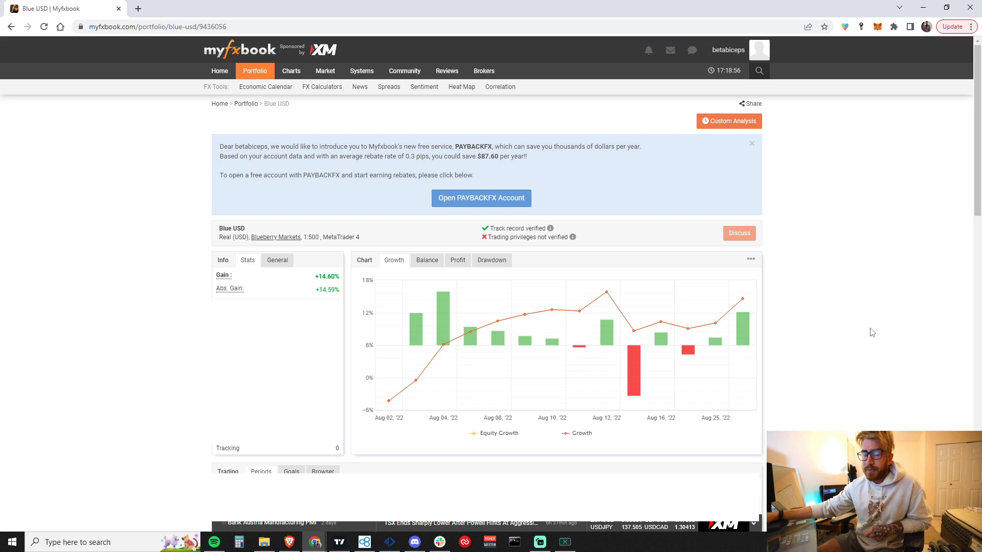
{"action": "mouse_move", "coordinate": [842, 287]}
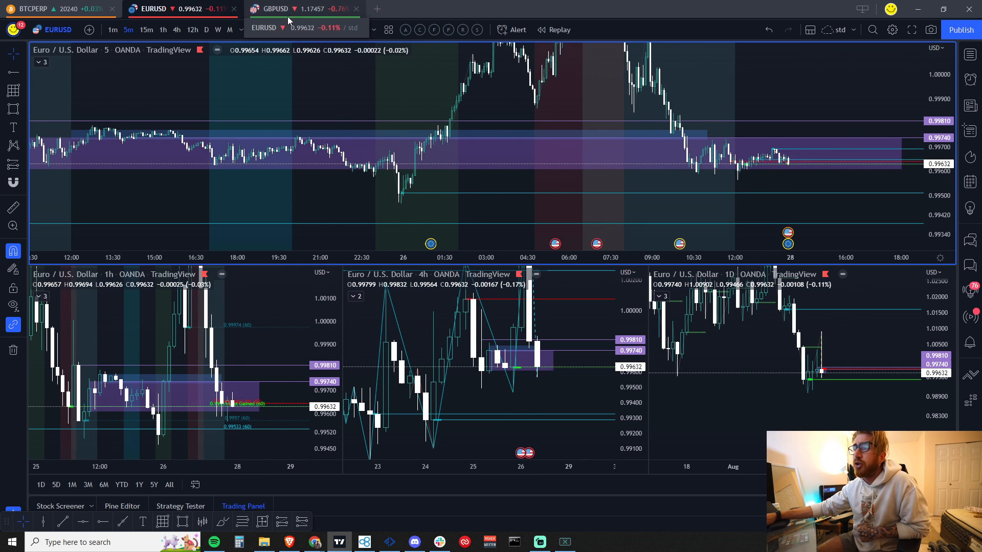
{"action": "mouse_move", "coordinate": [405, 83]}
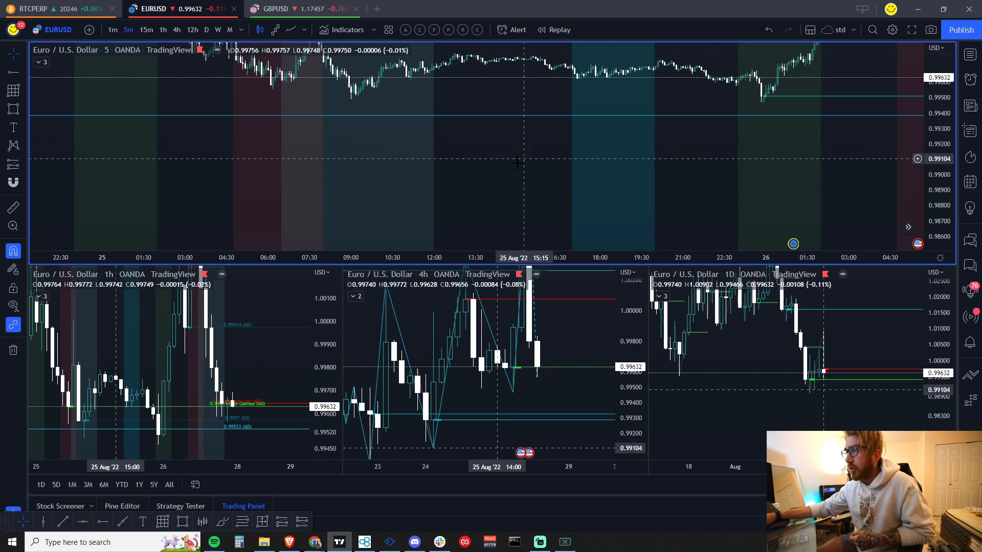
Switch to the GBPUSD four-pane layout with 5m, 1h, 4h and daily charts
{"action": "left_click", "coordinate": [273, 9]}
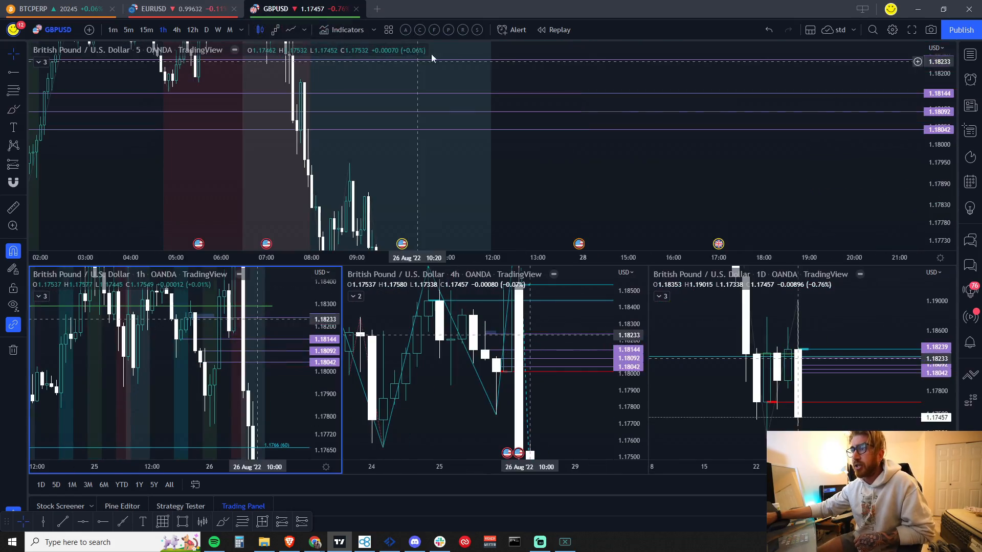
Clear the marked price levels from the GBPUSD charts, leaving Aug 24–25 on the 5m pane
{"action": "left_click", "coordinate": [128, 30]}
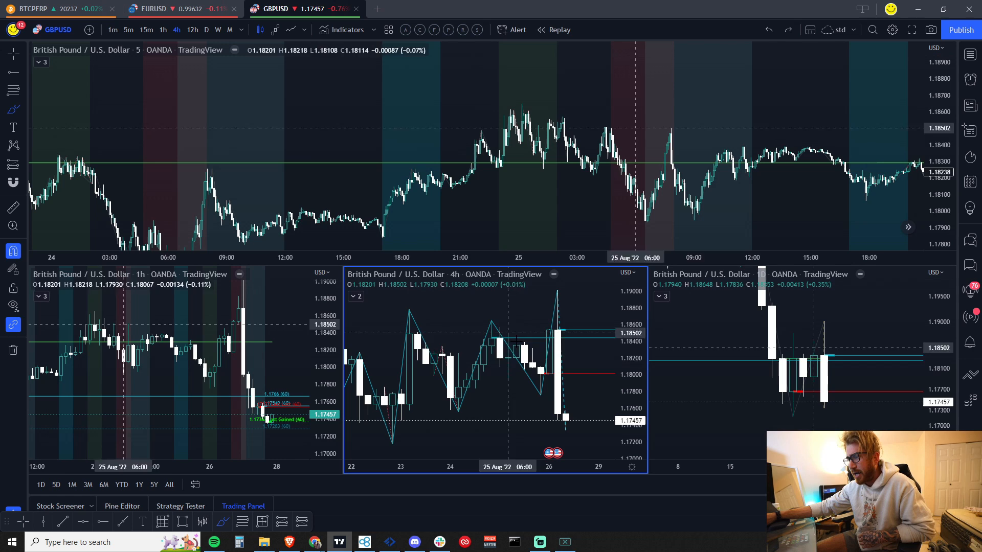
{"action": "mouse_move", "coordinate": [490, 307]}
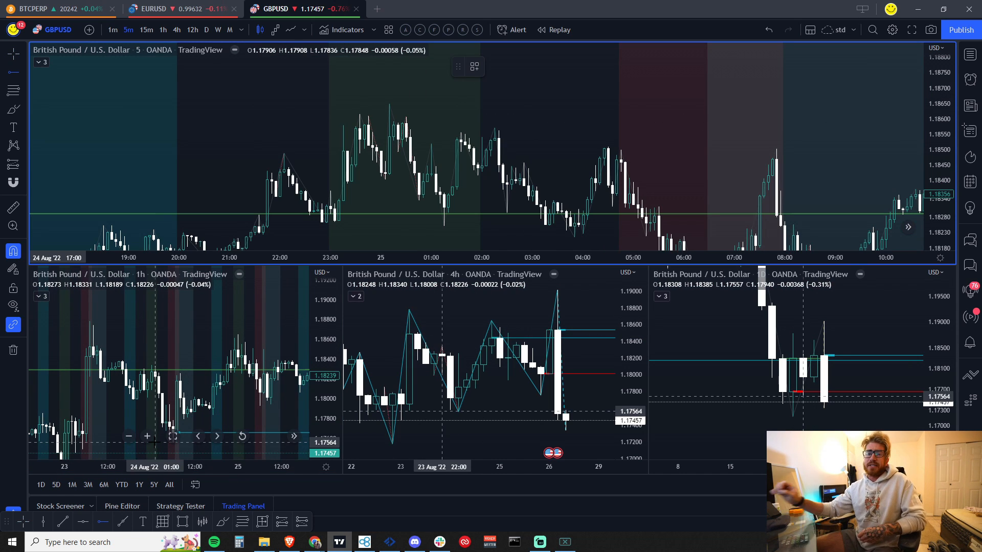
{"action": "mouse_move", "coordinate": [405, 150]}
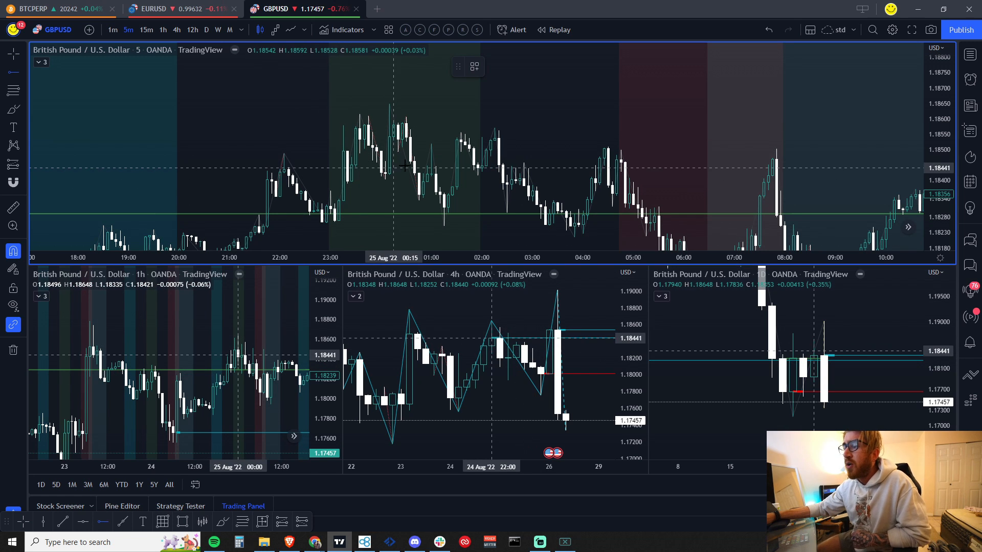
{"action": "mouse_move", "coordinate": [359, 112]}
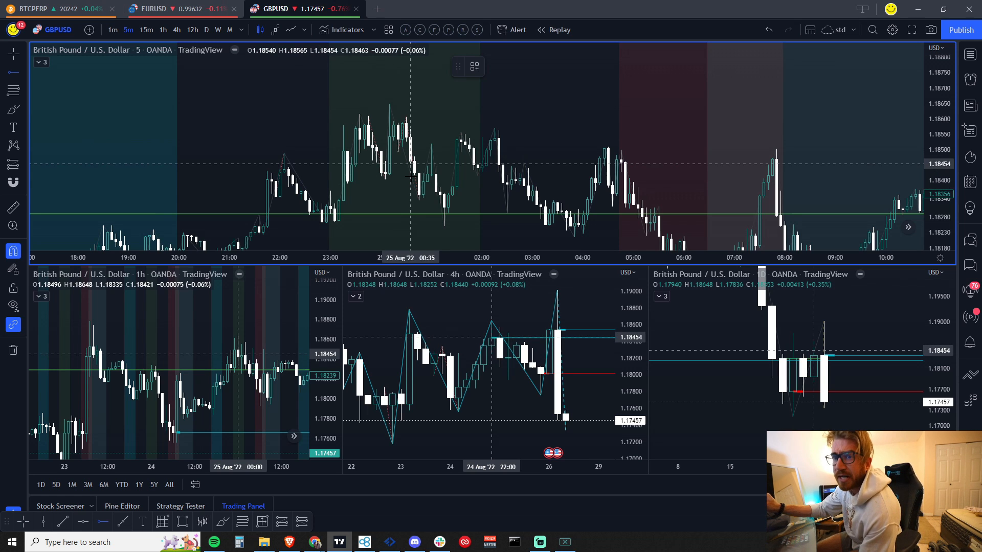
{"action": "mouse_move", "coordinate": [405, 116]}
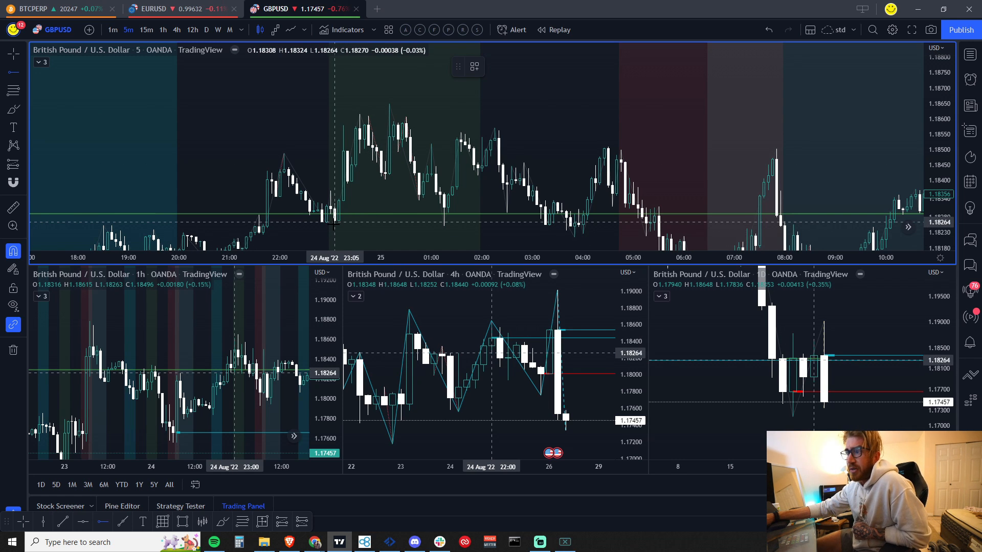
{"action": "mouse_move", "coordinate": [354, 130]}
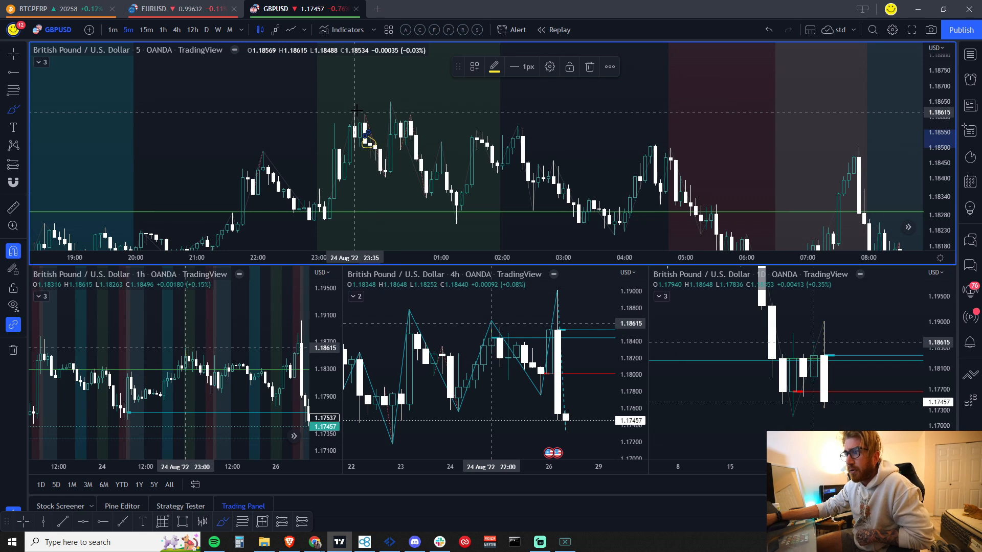
{"action": "mouse_move", "coordinate": [385, 137]}
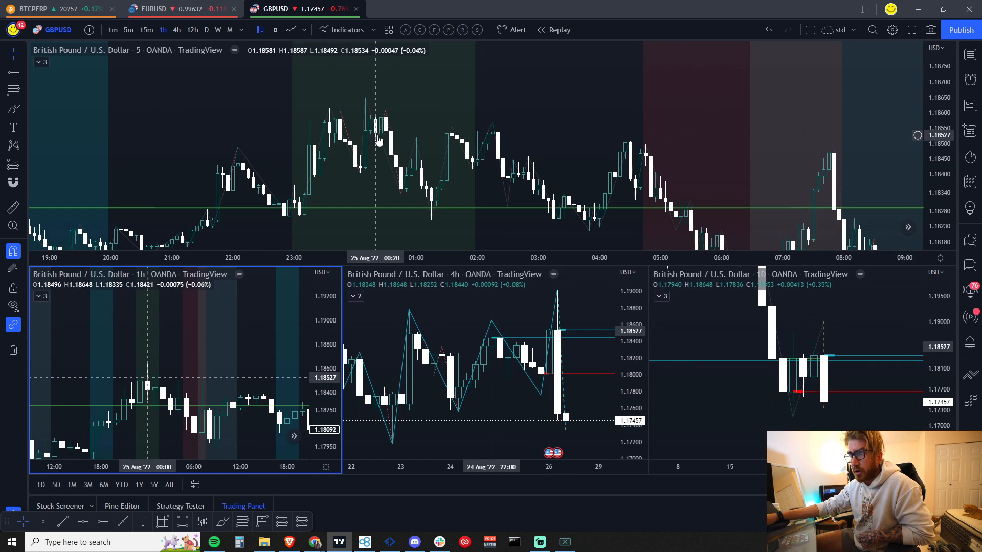
Shift the GBPUSD 1-hour chart so it covers Aug 25–26
{"action": "left_click", "coordinate": [138, 484]}
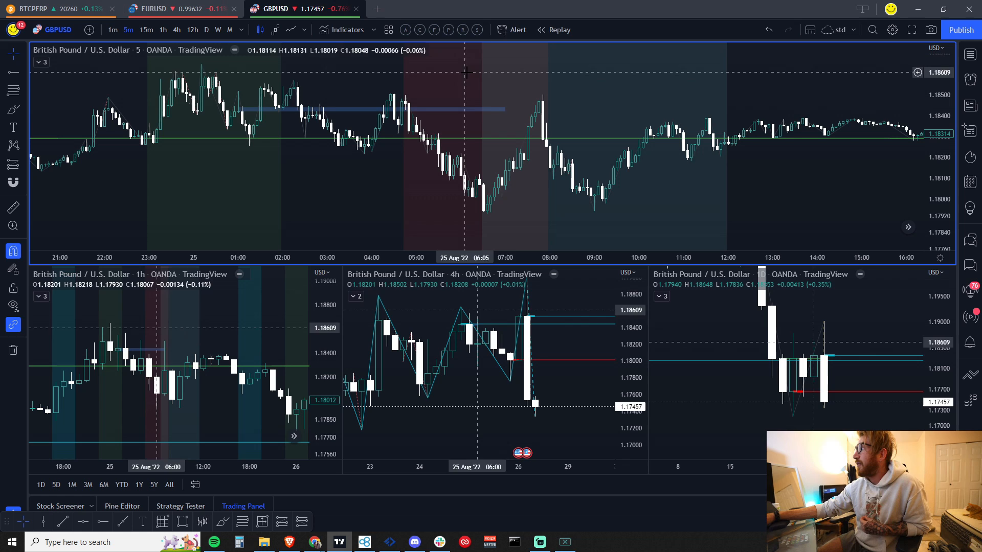
{"action": "mouse_move", "coordinate": [390, 103]}
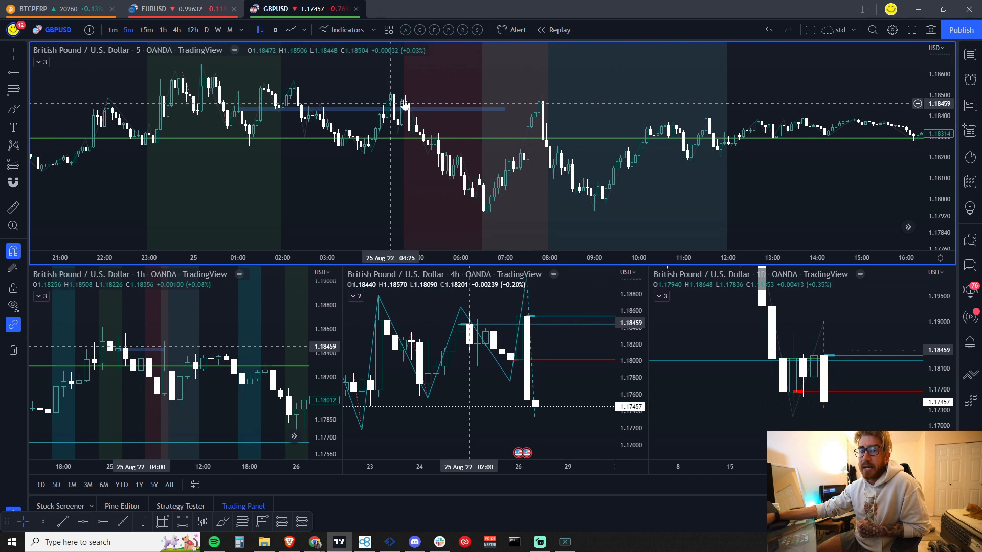